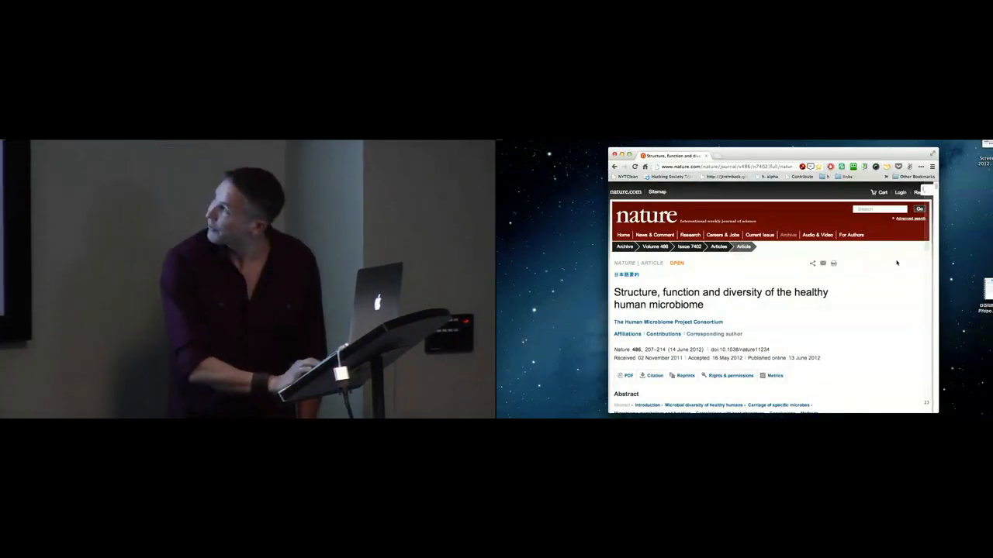
scroll(down, 3)
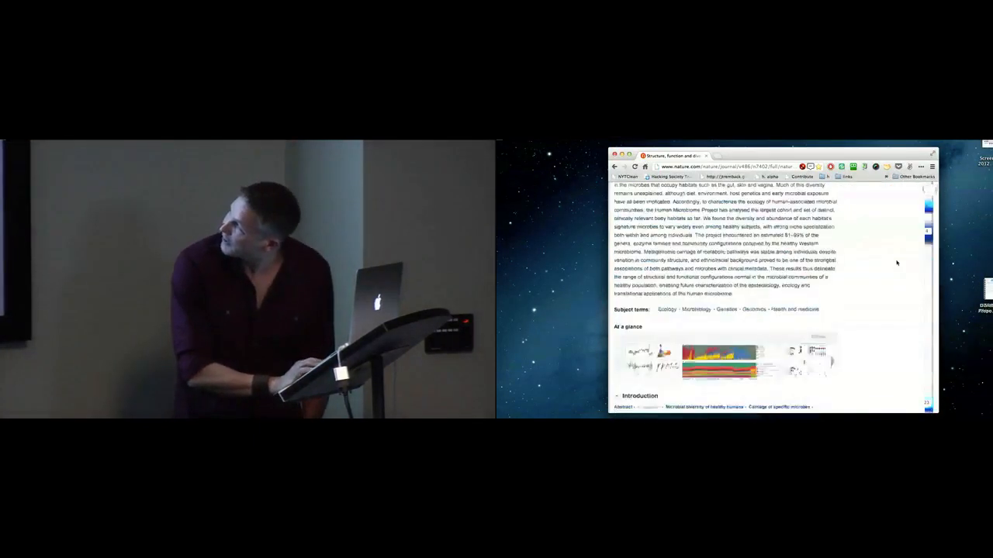
scroll(down, 3)
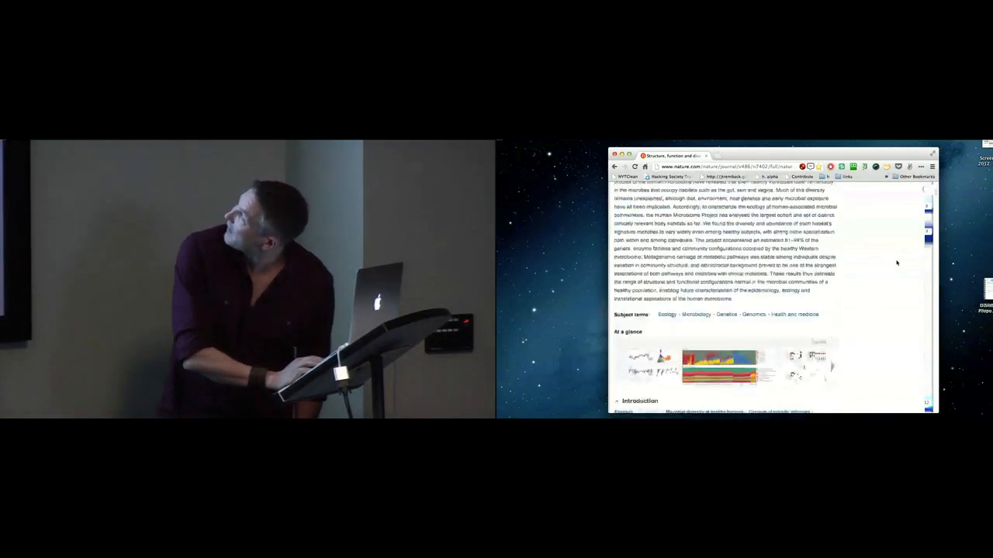
scroll(up, 3)
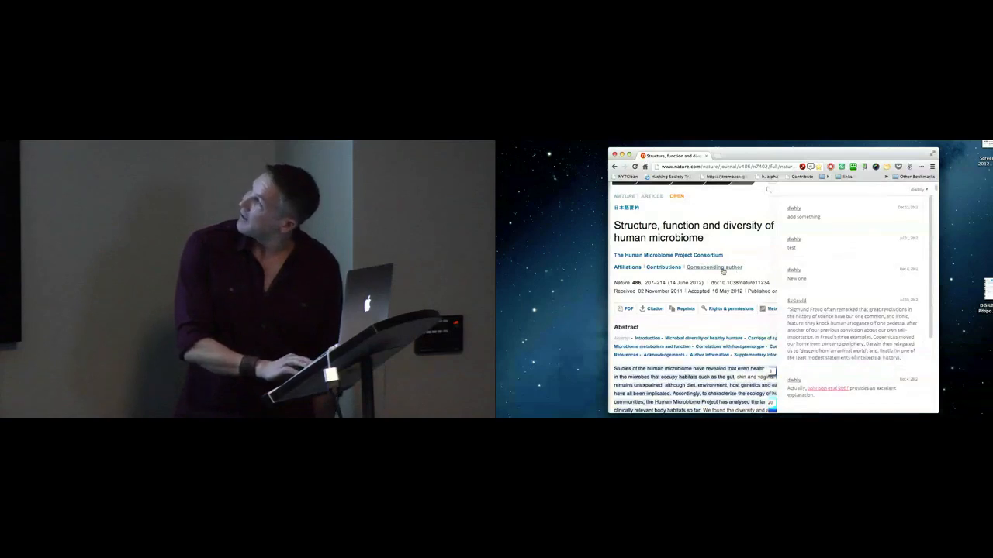
scroll(down, 3)
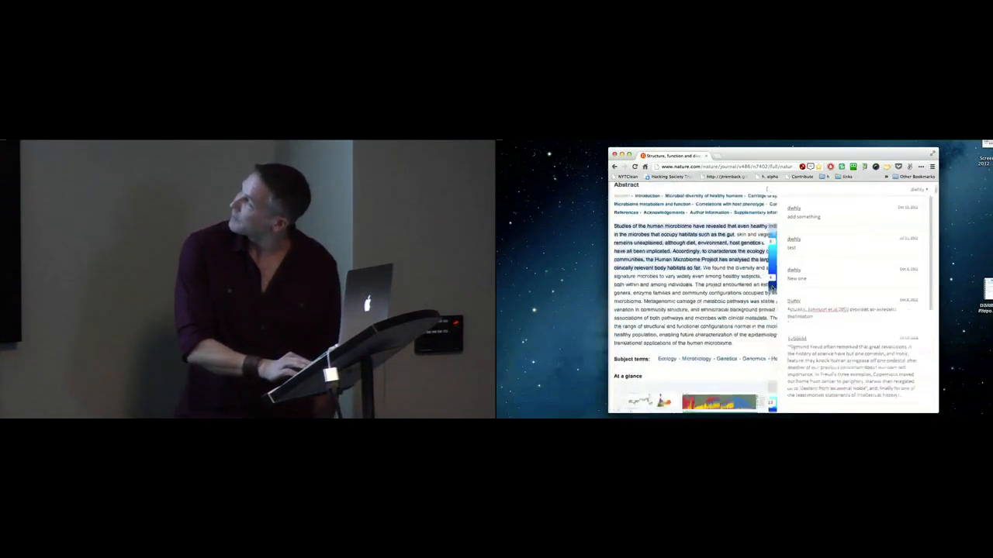
scroll(down, 3)
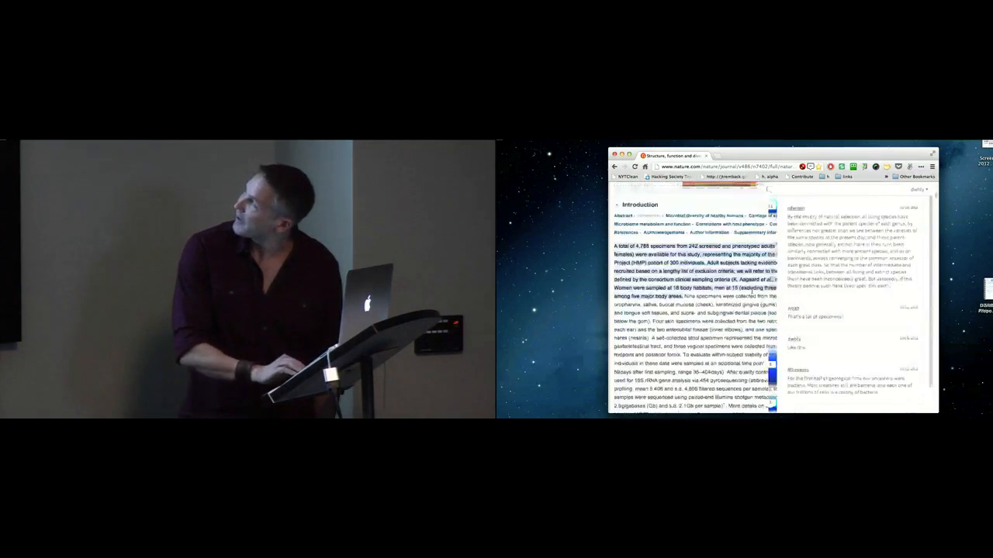
scroll(up, 3)
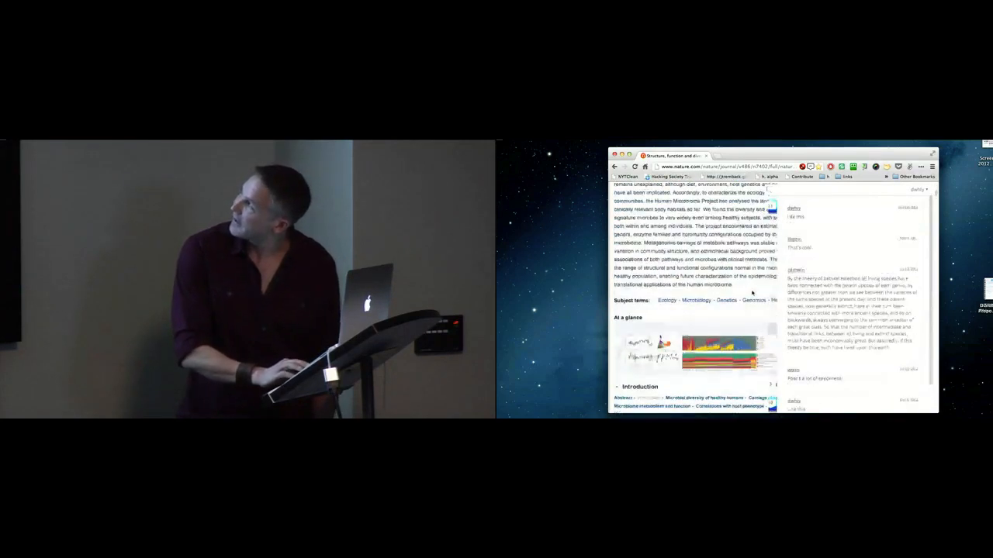
scroll(up, 3)
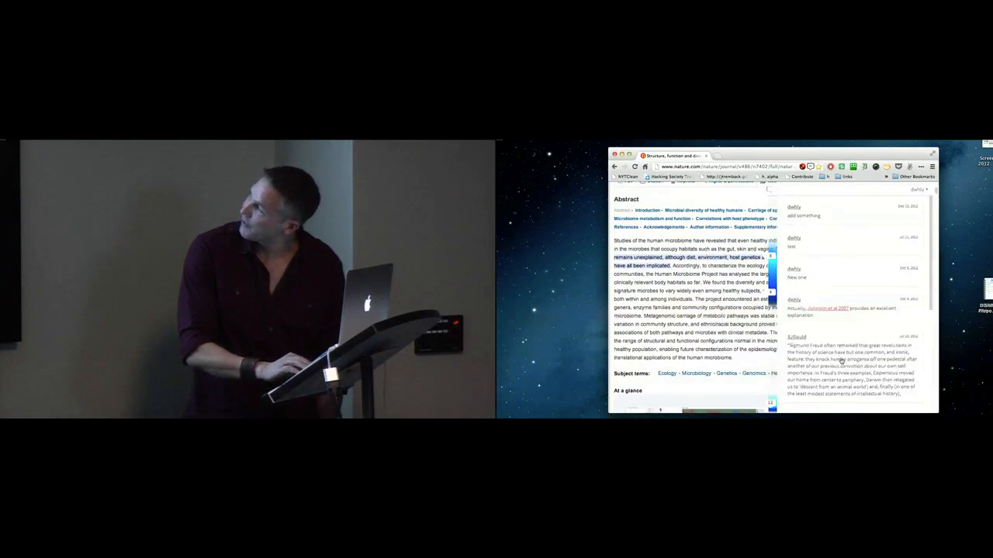
scroll(down, 3)
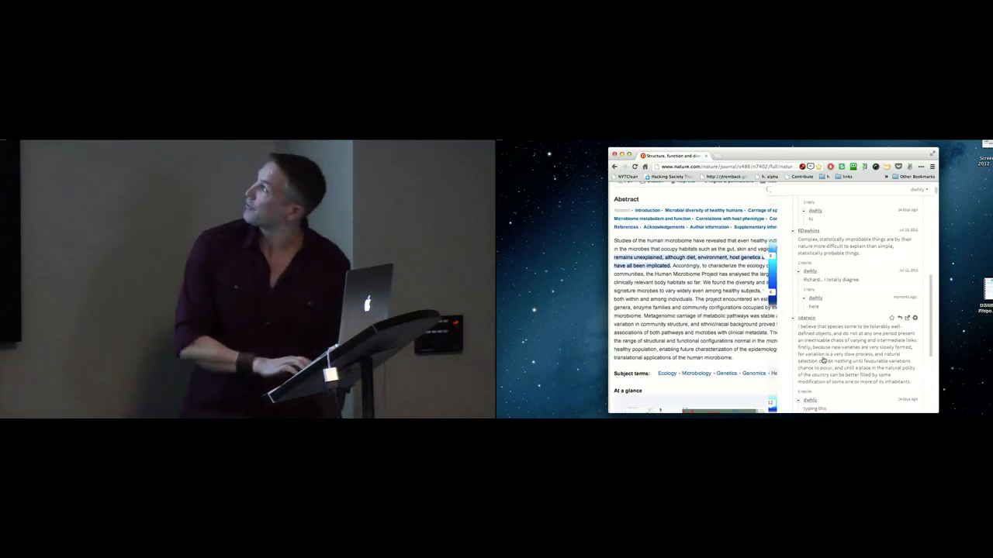
scroll(down, 3)
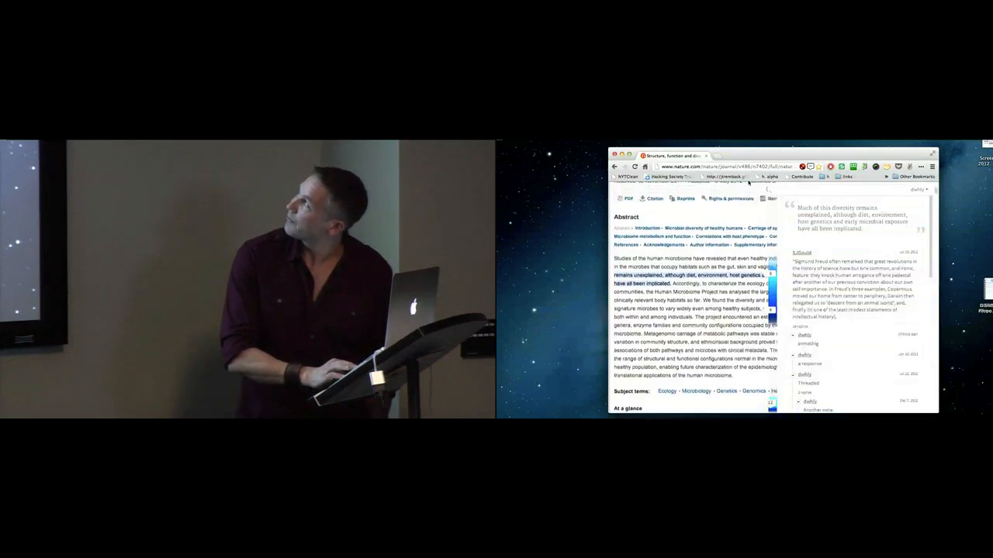
scroll(up, 3)
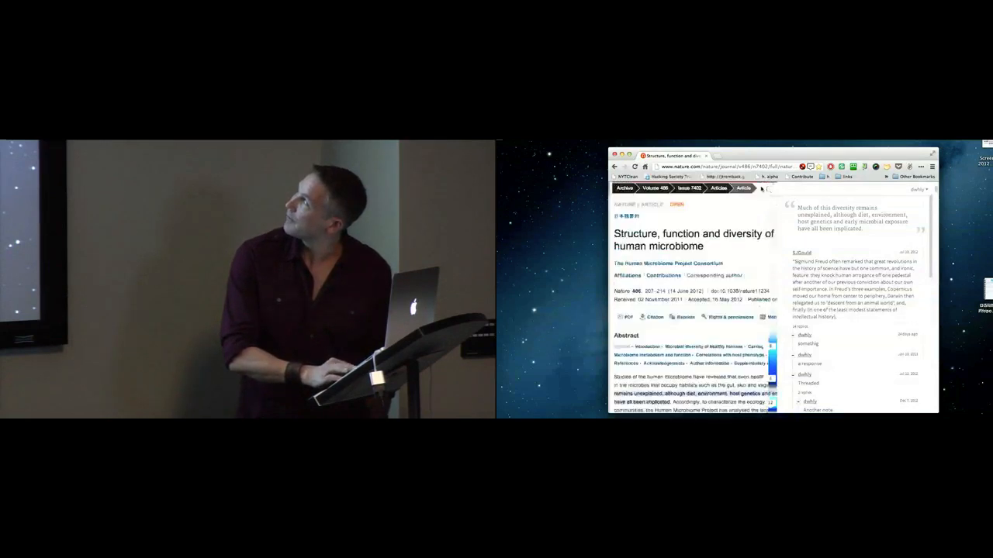
scroll(up, 3)
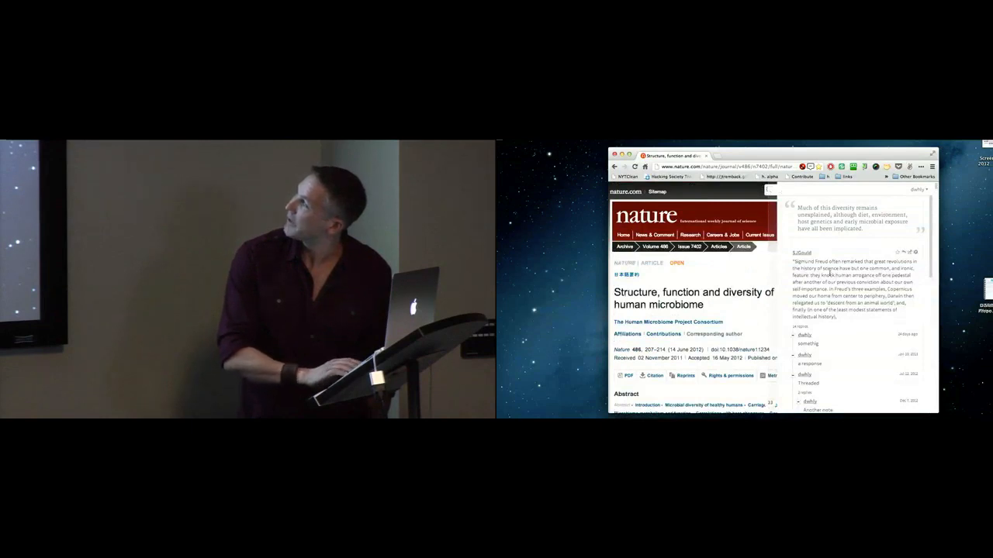
scroll(down, 3)
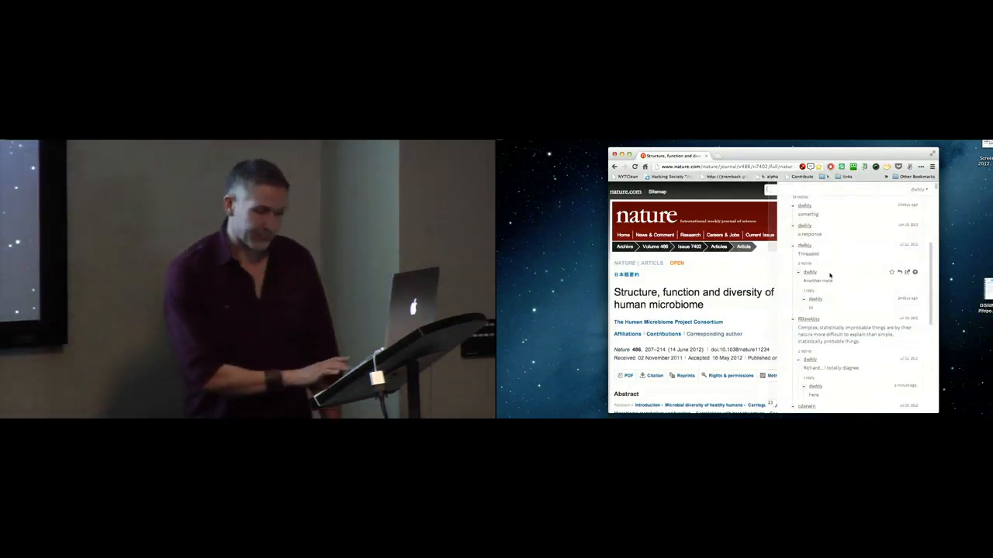
scroll(down, 3)
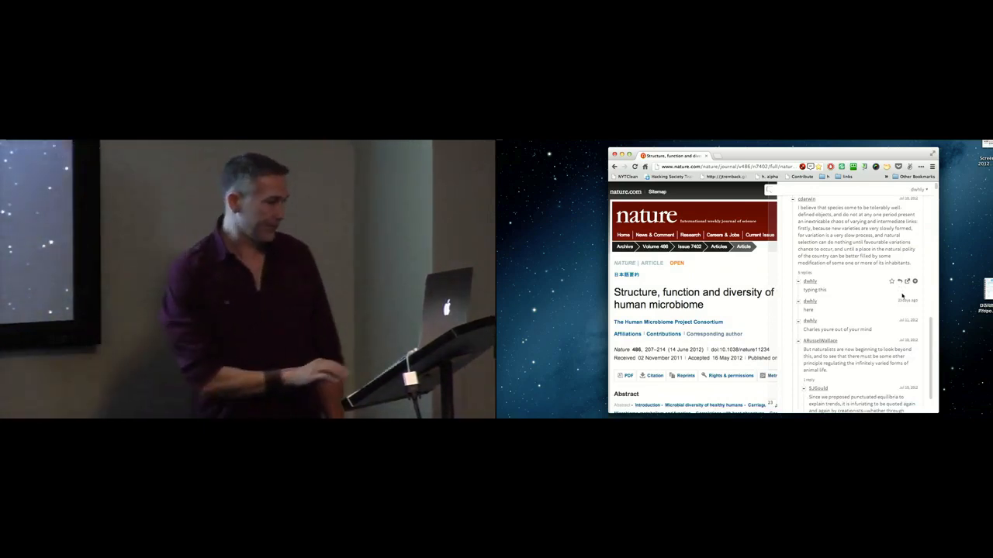
scroll(down, 3)
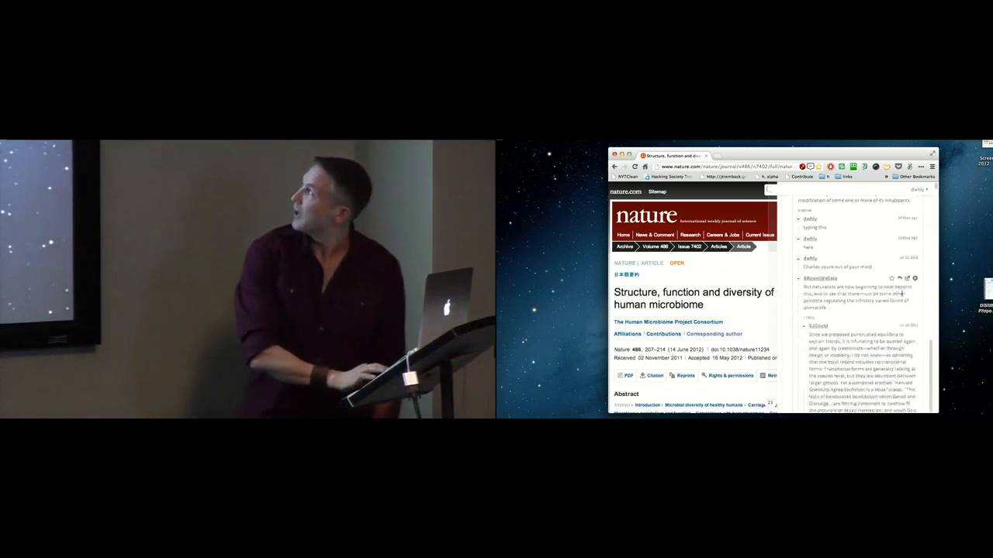